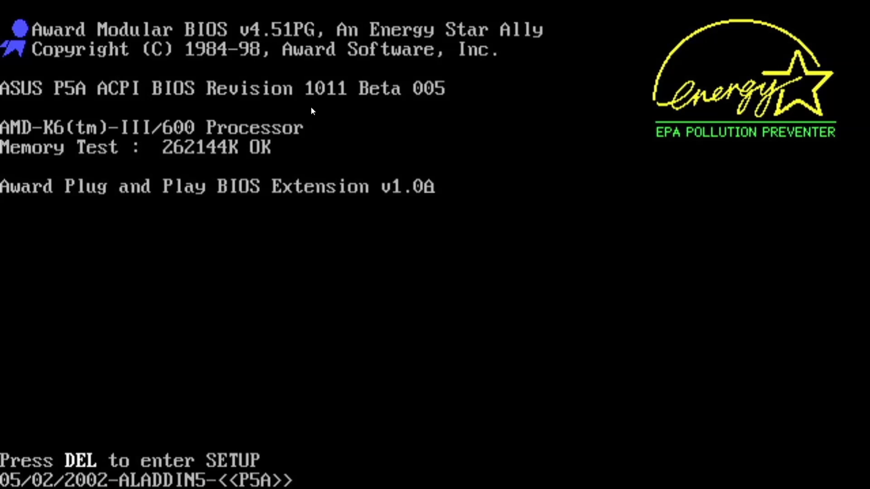
pyautogui.moveTo(434, 106)
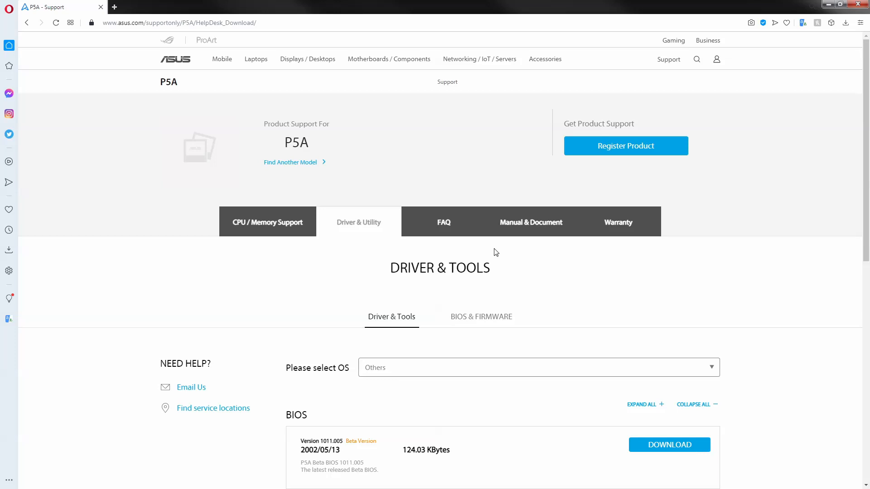
# Browse into the agp_utility140 folder and launch ALiAGPCC.exe
pyautogui.scroll(-3)
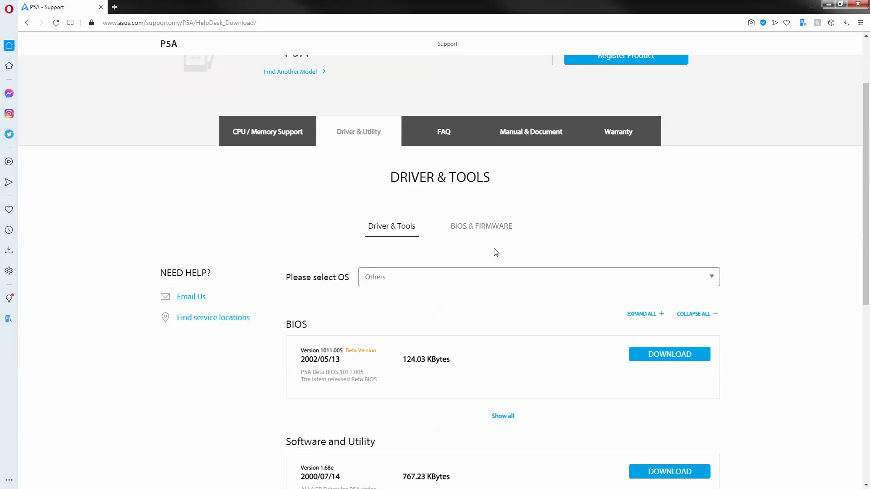
pyautogui.scroll(-3)
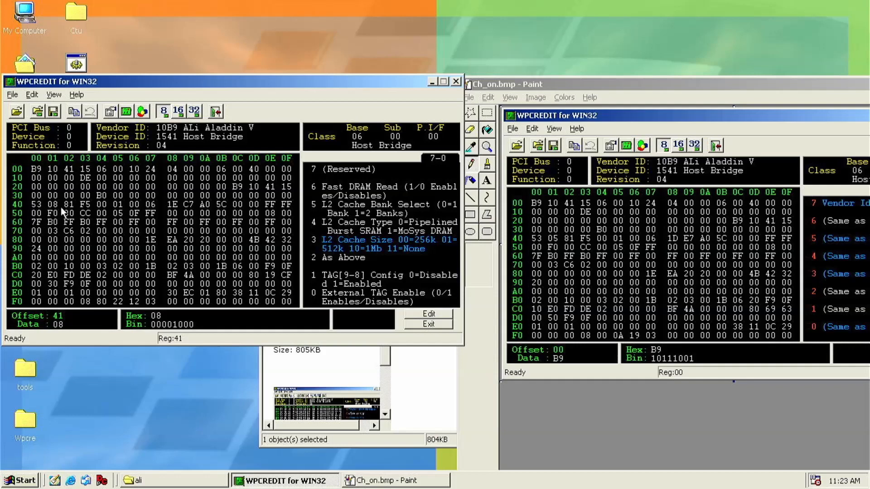
pyautogui.moveTo(306, 257)
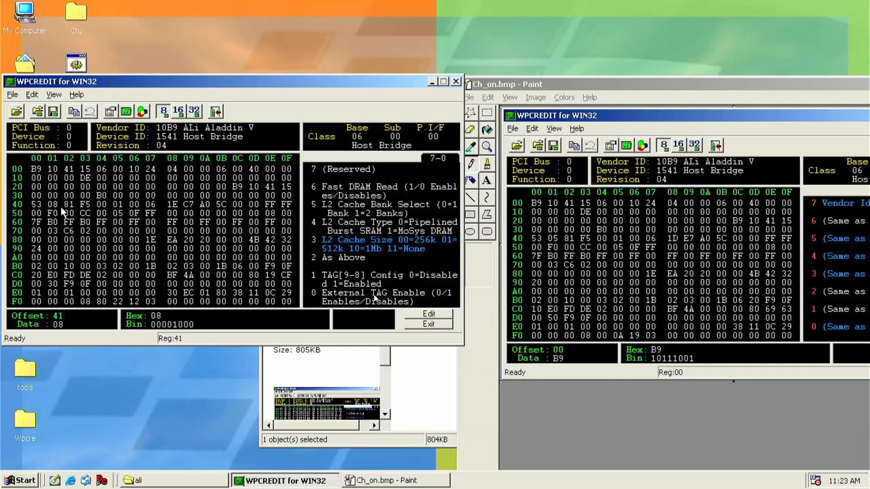
pyautogui.moveTo(376, 299)
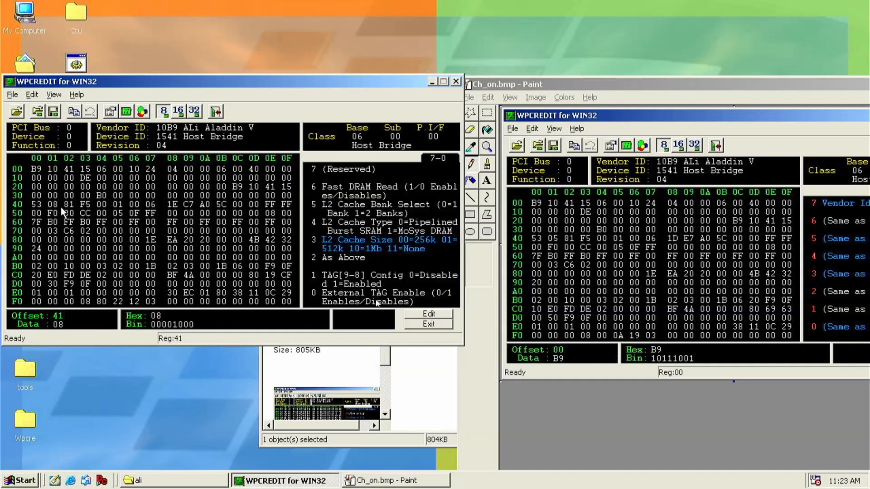
pyautogui.click(69, 205)
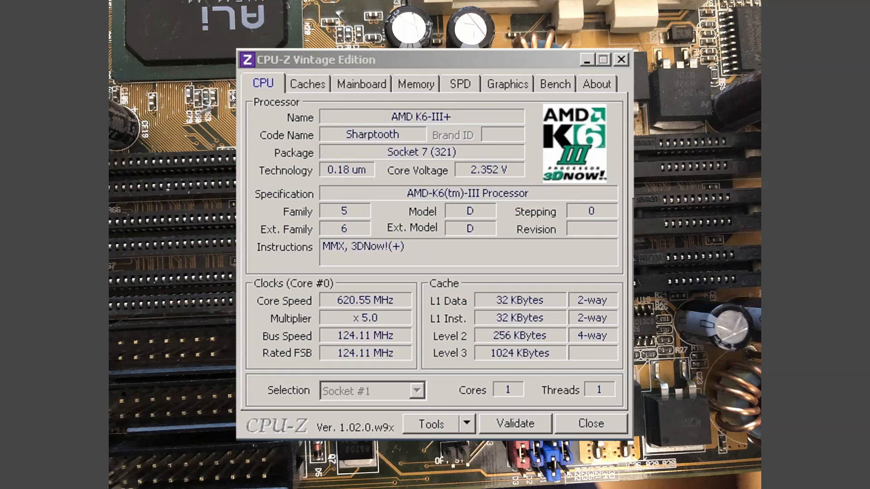
pyautogui.moveTo(233, 97)
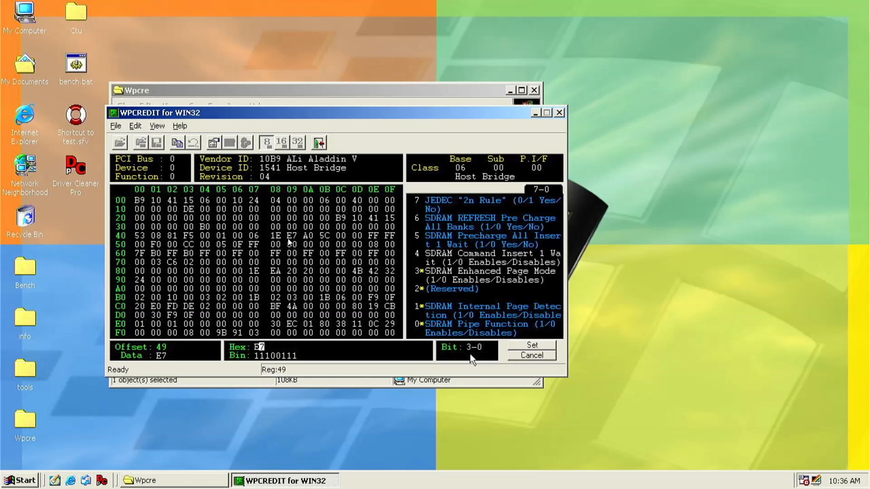
pyautogui.moveTo(430, 319)
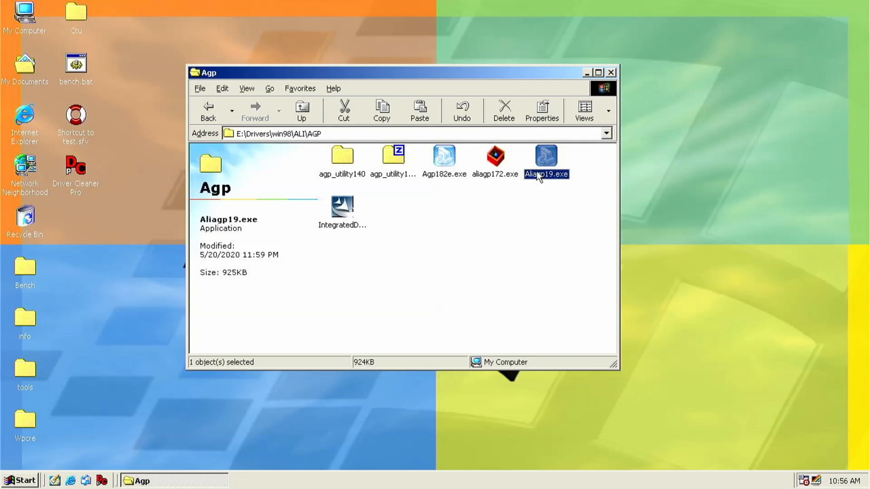
pyautogui.moveTo(420, 208)
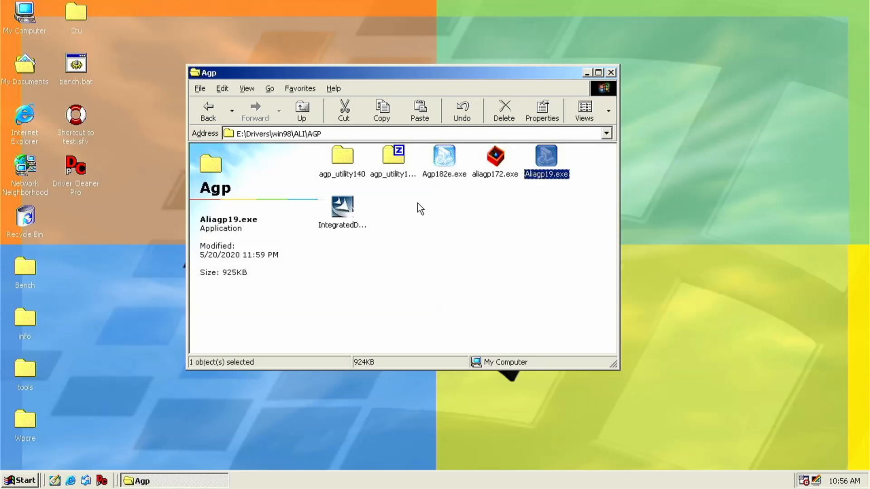
pyautogui.click(342, 208)
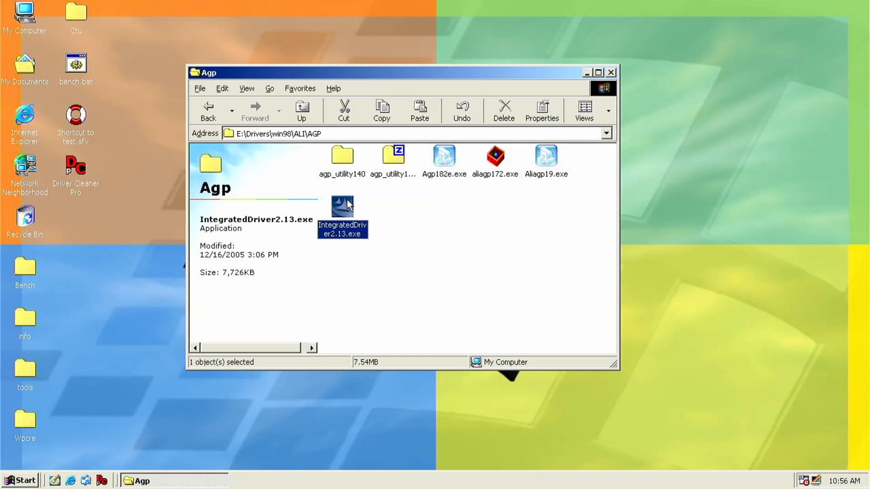
pyautogui.moveTo(536, 177)
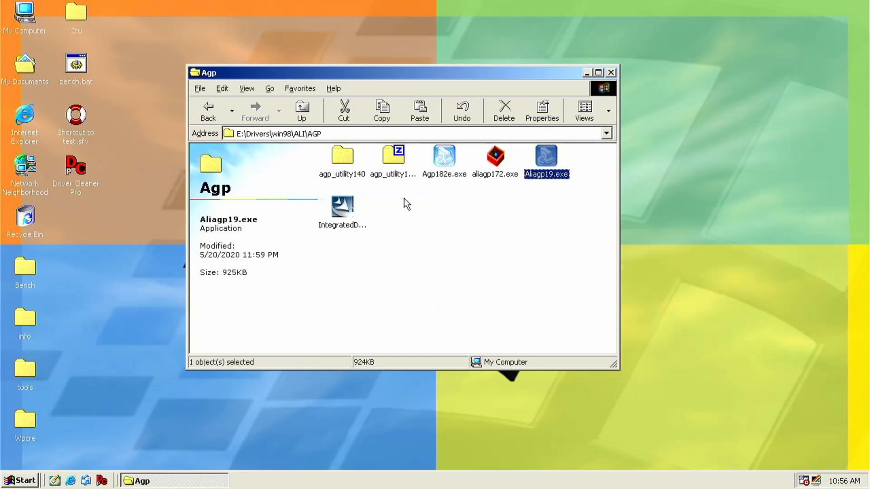
pyautogui.doubleClick(342, 158)
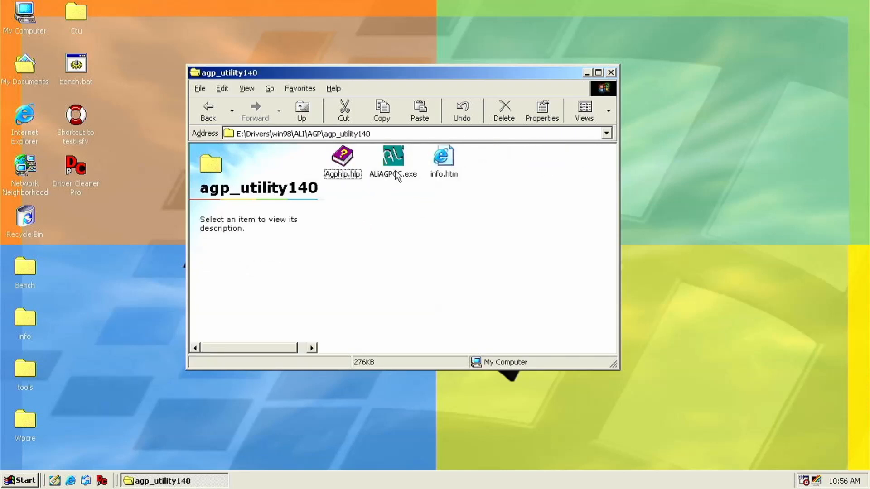
pyautogui.doubleClick(392, 155)
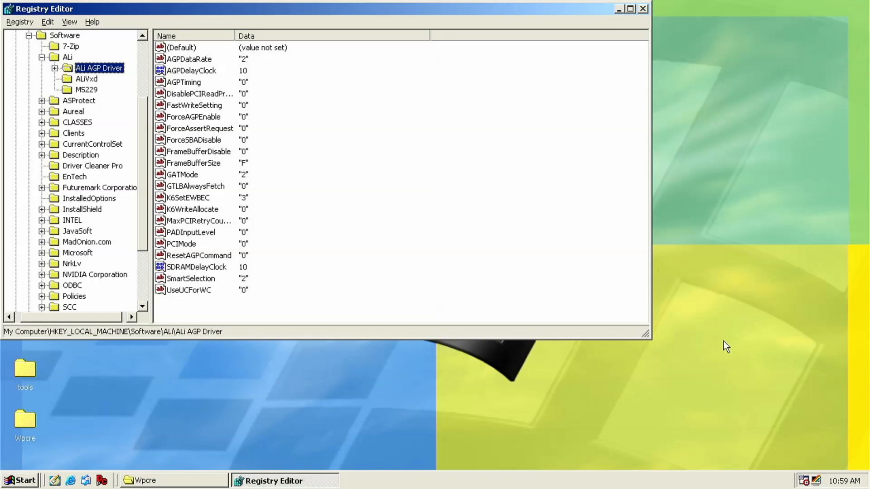
pyautogui.moveTo(288, 303)
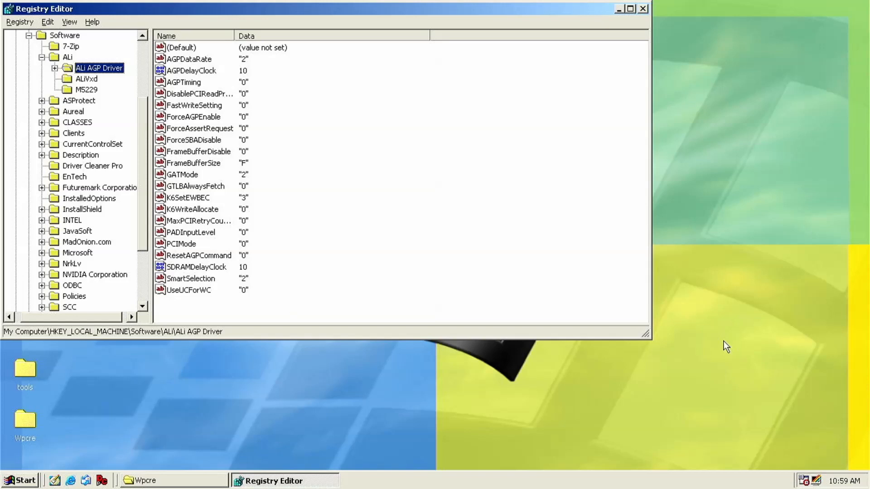
pyautogui.moveTo(272, 176)
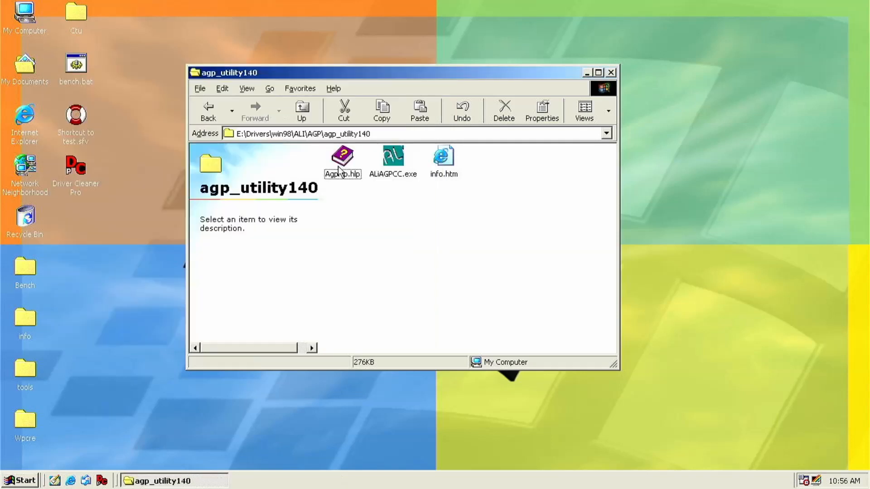
# Launch ALi AGP Control Center and choose the Turbo smart selection preset
pyautogui.doubleClick(393, 156)
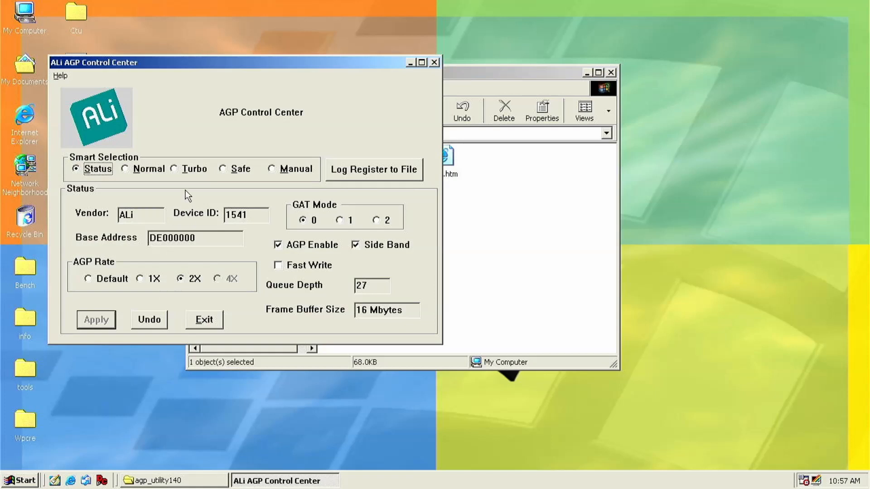
pyautogui.click(175, 169)
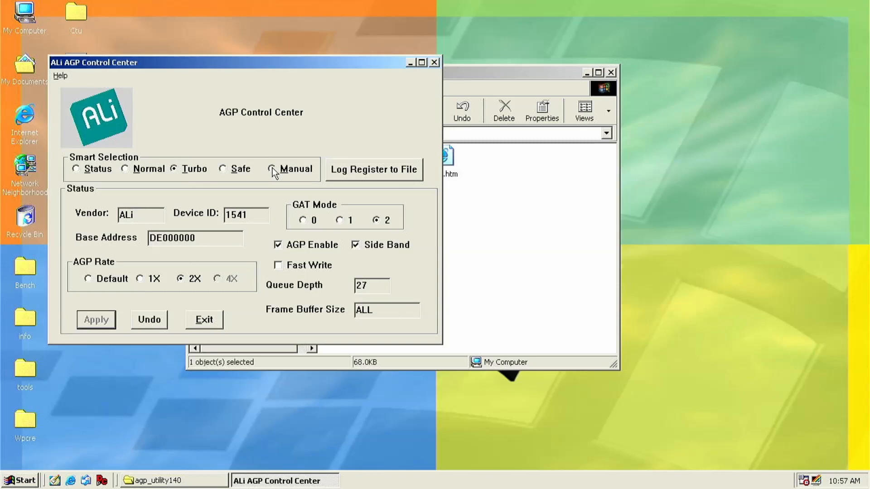
# Review the manual AGP settings, exit, and accept the reboot prompt
pyautogui.click(273, 169)
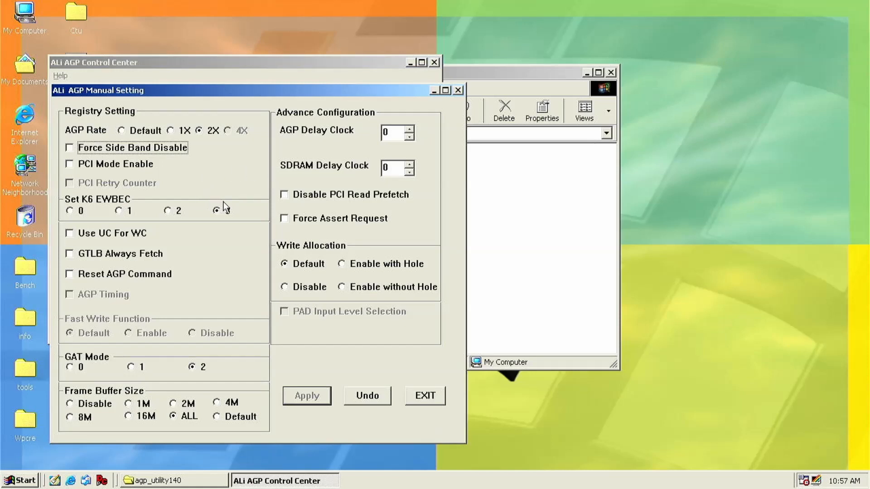
pyautogui.click(208, 210)
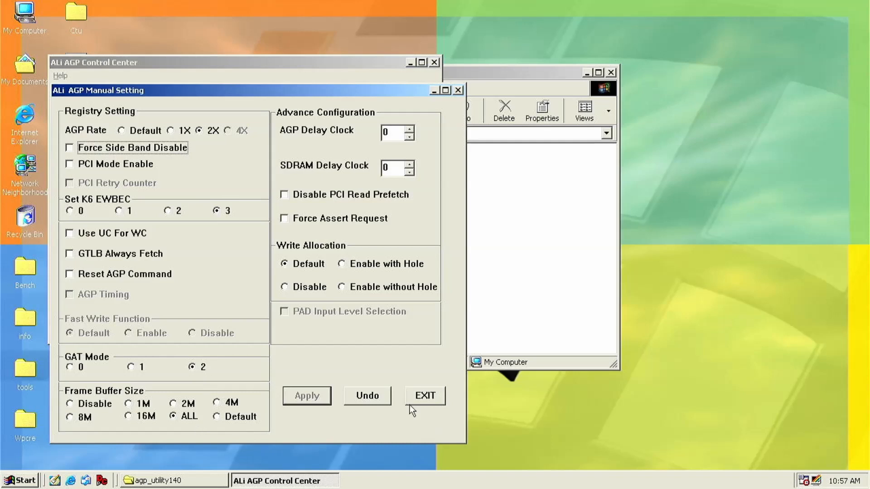
pyautogui.moveTo(275, 173)
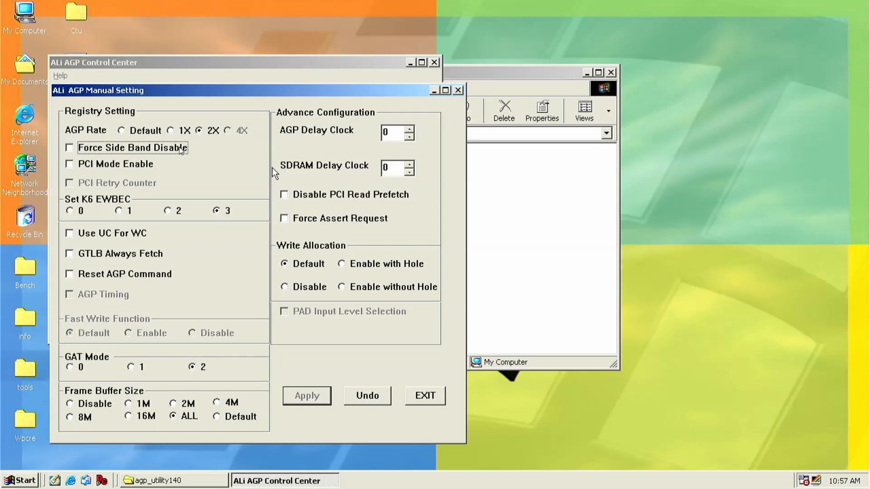
pyautogui.moveTo(184, 151)
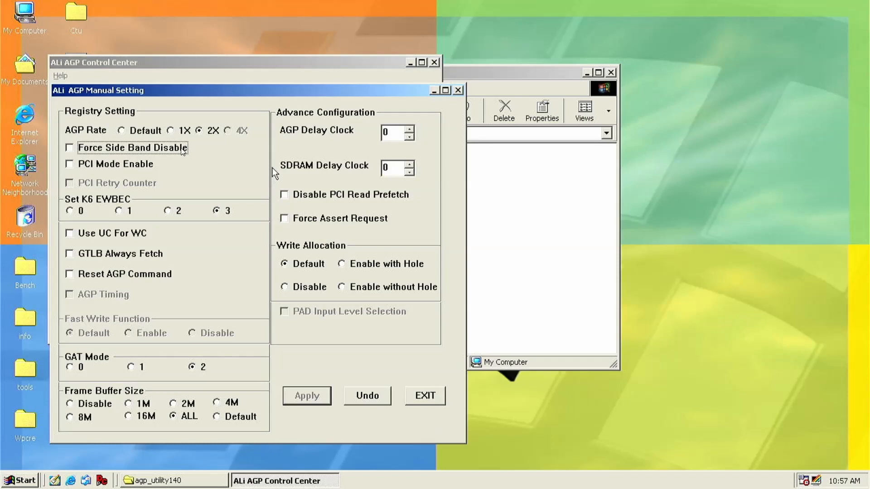
pyautogui.moveTo(97, 209)
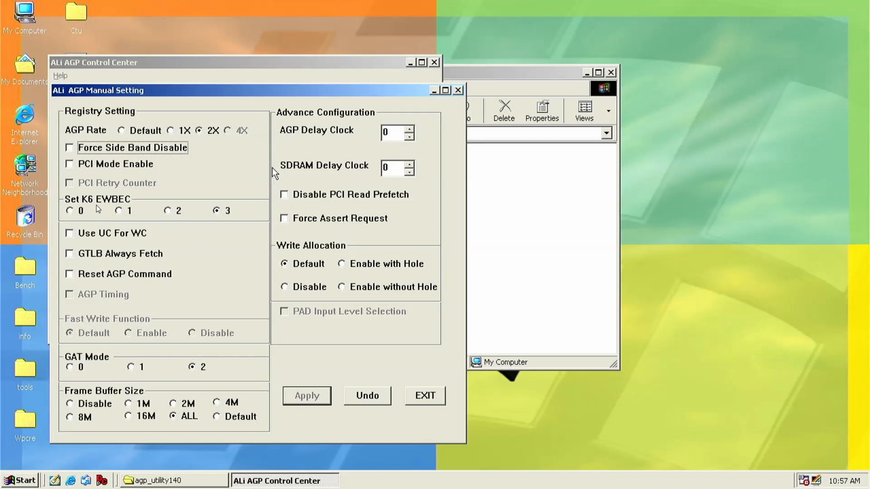
pyautogui.moveTo(107, 210)
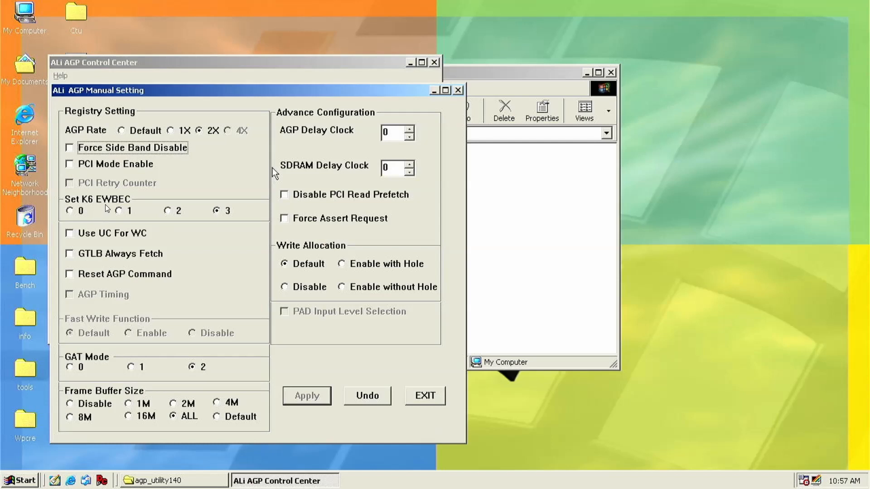
pyautogui.moveTo(217, 222)
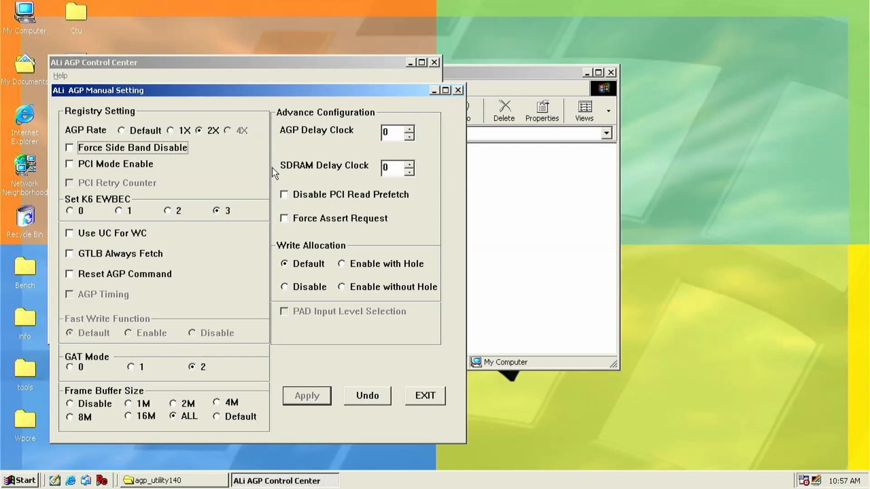
pyautogui.moveTo(203, 222)
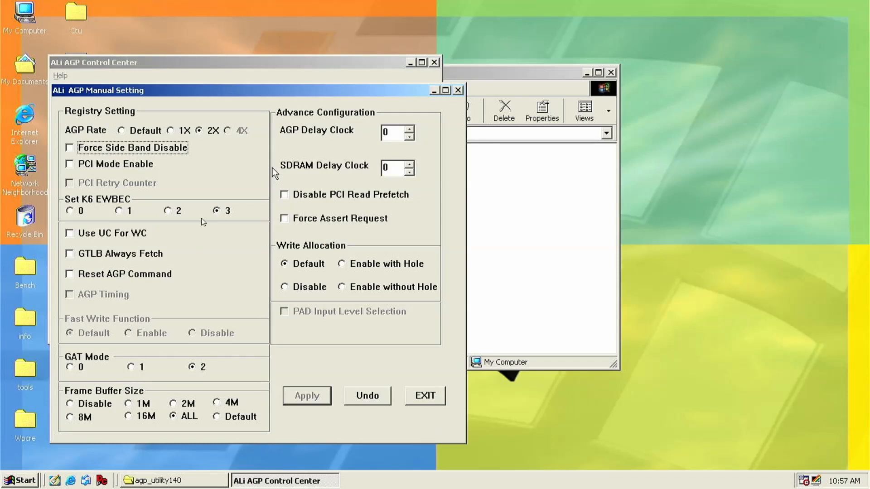
pyautogui.moveTo(230, 422)
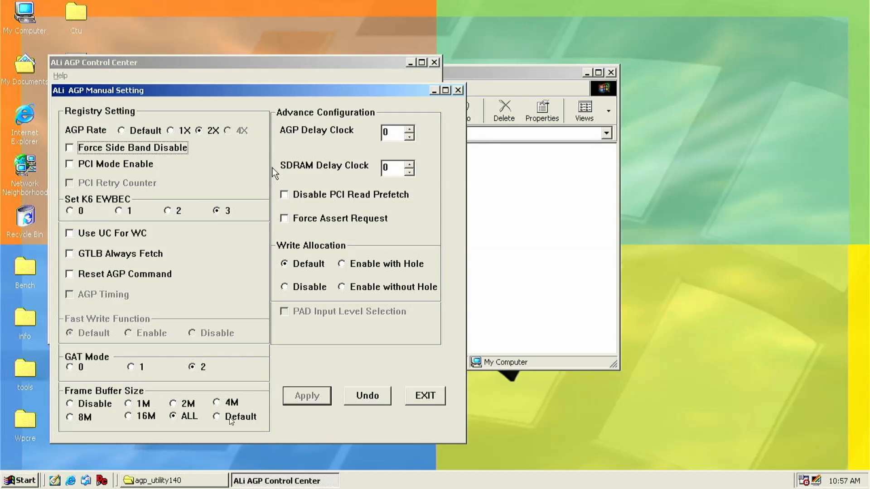
pyautogui.moveTo(411, 409)
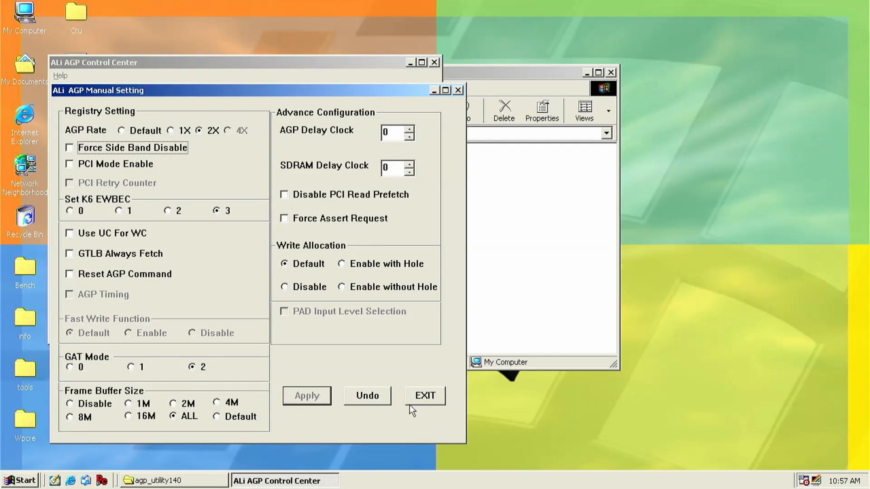
pyautogui.click(425, 395)
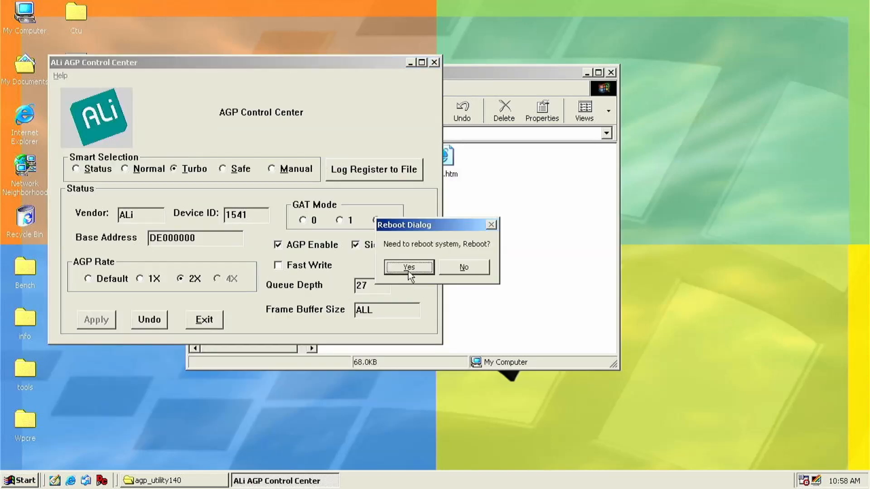
pyautogui.click(409, 267)
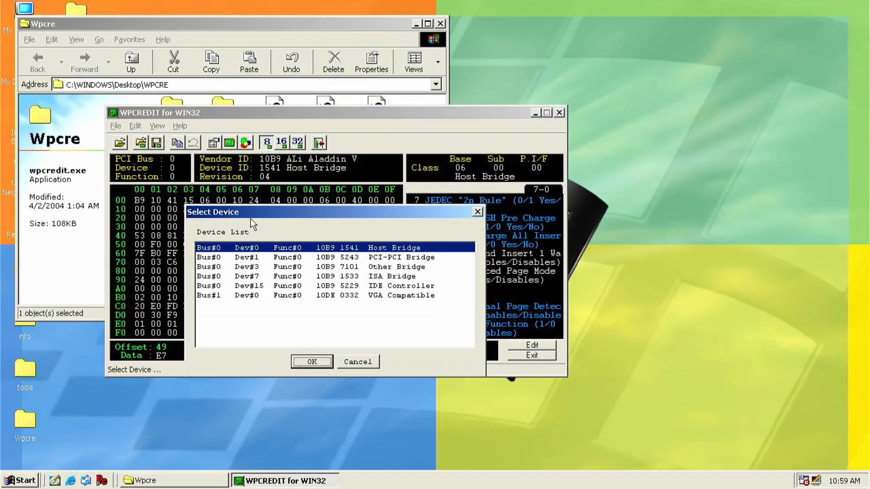
# Select Bus#0 Dev#1 PCI-PCI Bridge (10B9 5243) and confirm
pyautogui.click(312, 361)
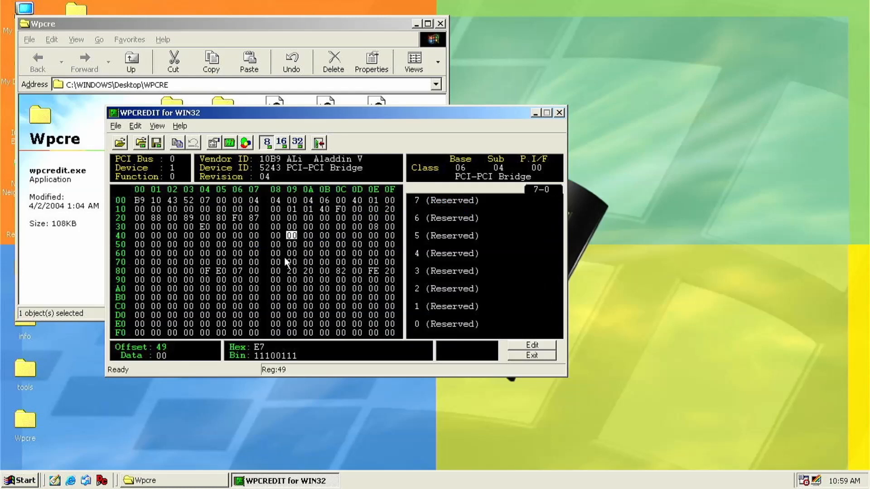
pyautogui.moveTo(206, 279)
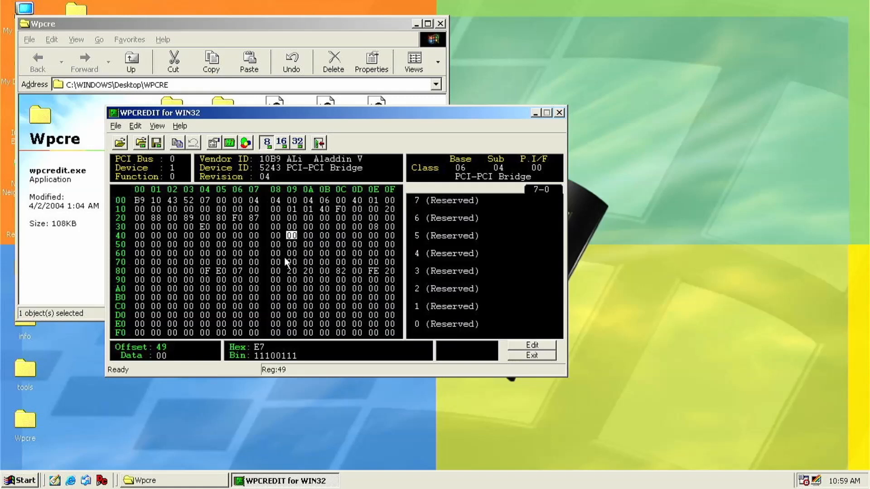
pyautogui.moveTo(223, 278)
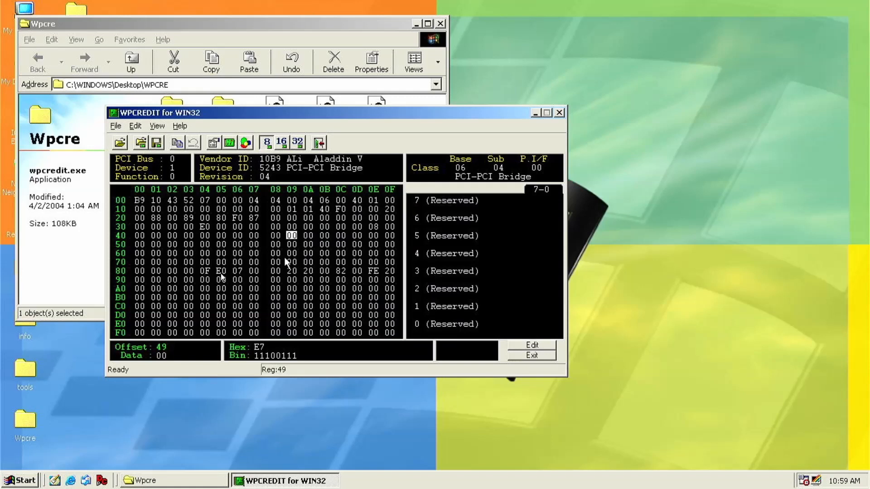
pyautogui.moveTo(257, 277)
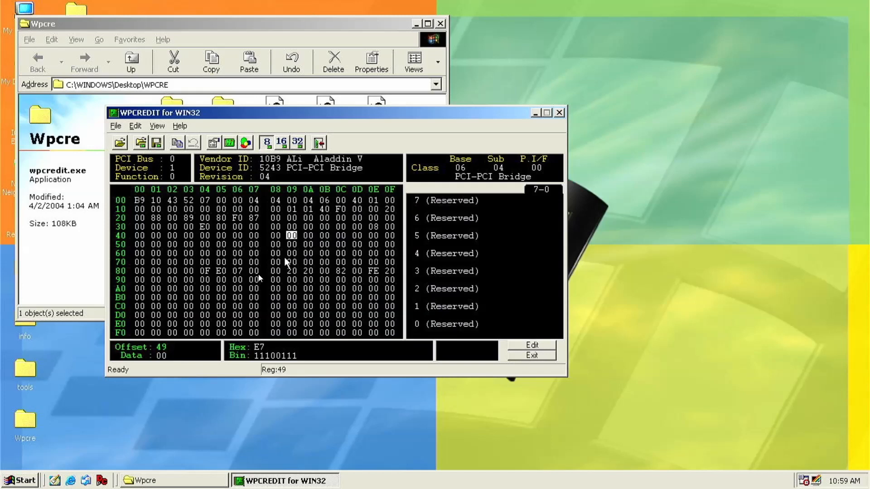
pyautogui.moveTo(277, 280)
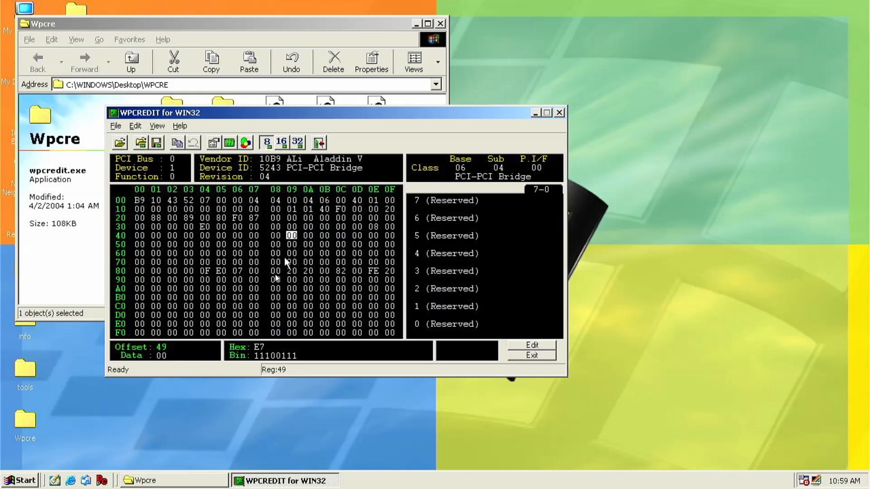
pyautogui.moveTo(276, 279)
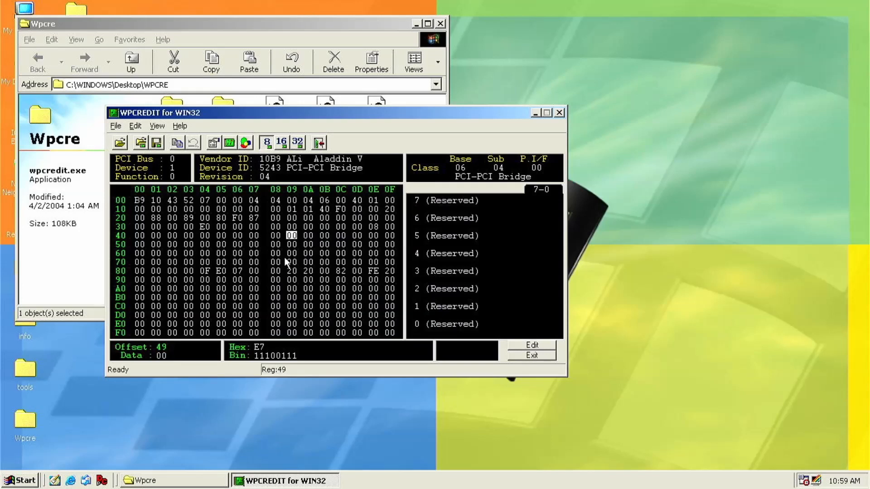
pyautogui.moveTo(279, 279)
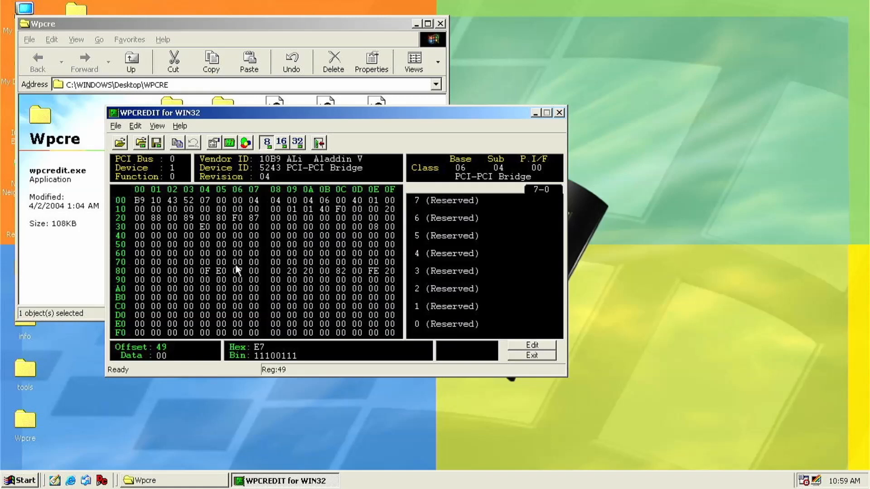
pyautogui.click(291, 236)
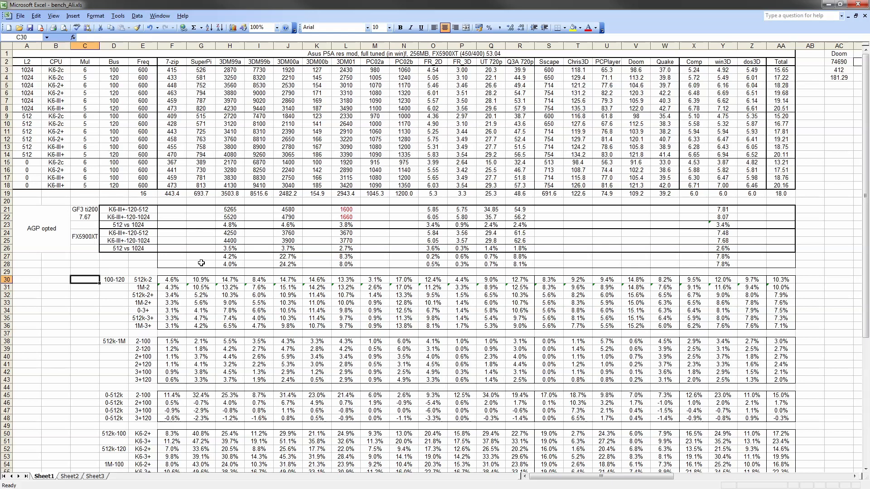
pyautogui.moveTo(267, 266)
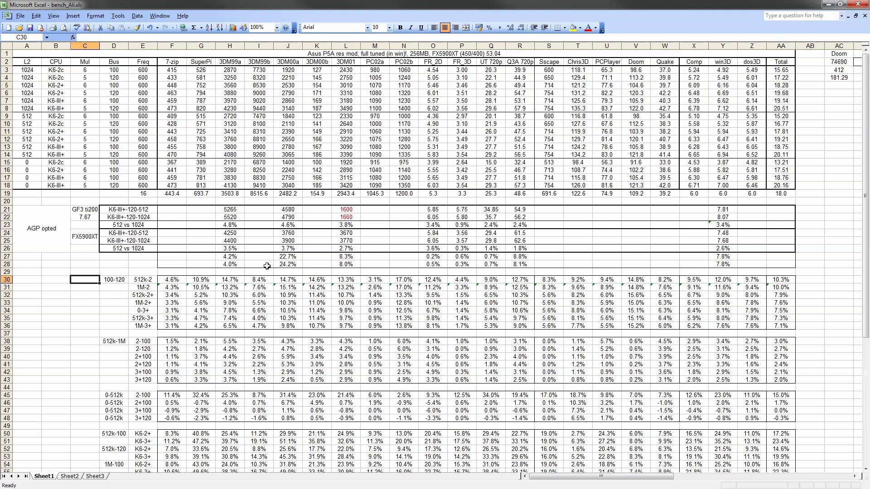
pyautogui.moveTo(280, 267)
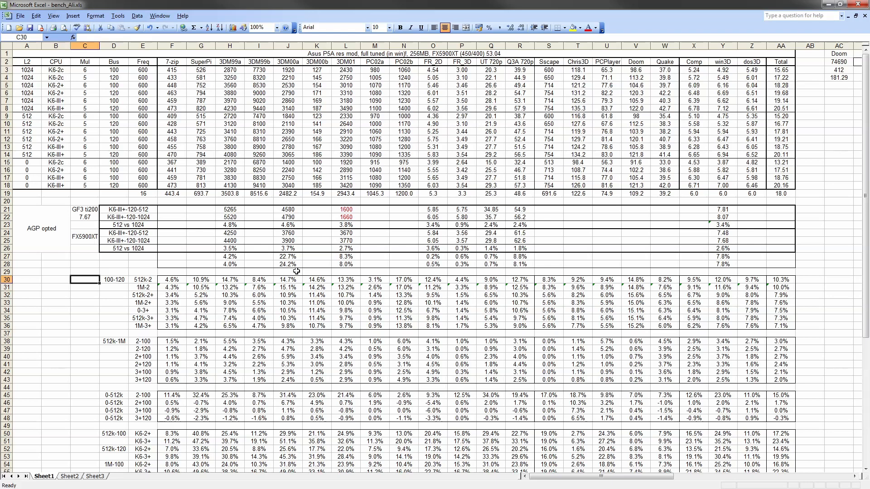
pyautogui.moveTo(723, 271)
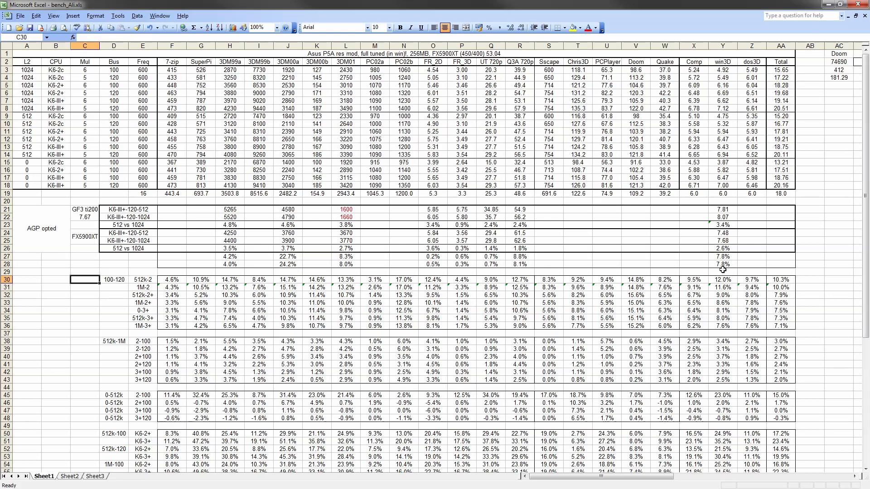
pyautogui.moveTo(726, 271)
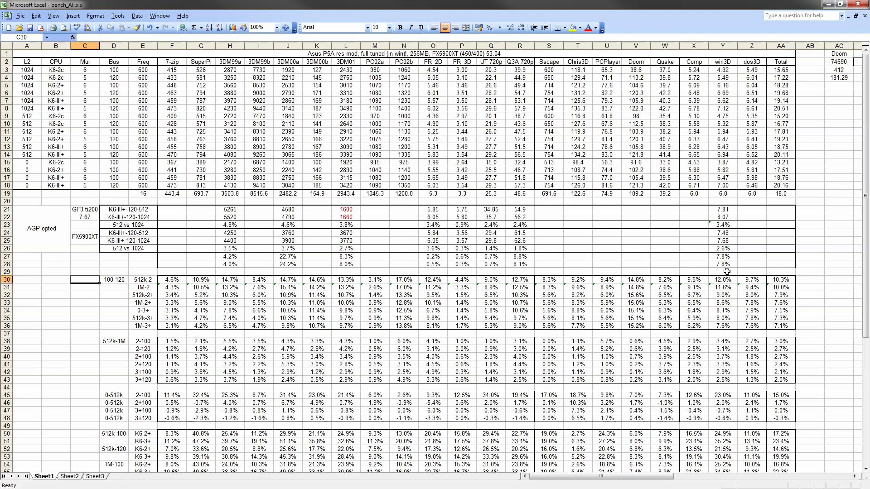
pyautogui.moveTo(727, 272)
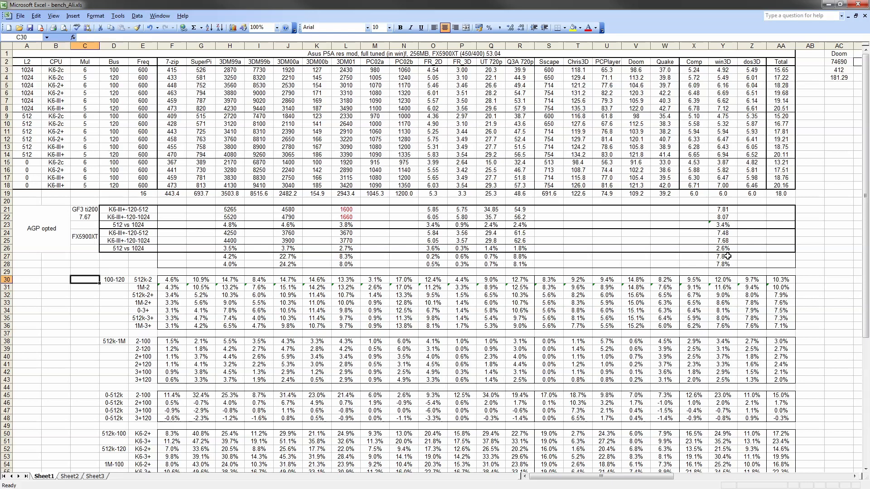
pyautogui.moveTo(727, 252)
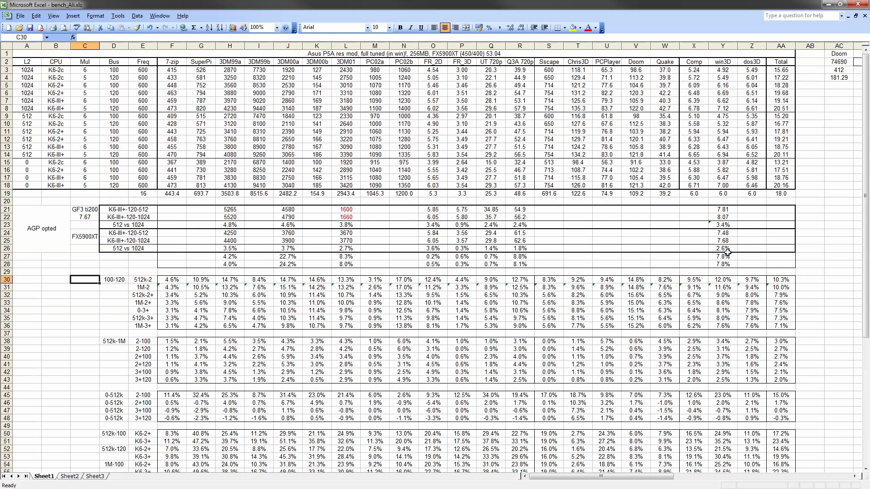
pyautogui.moveTo(741, 258)
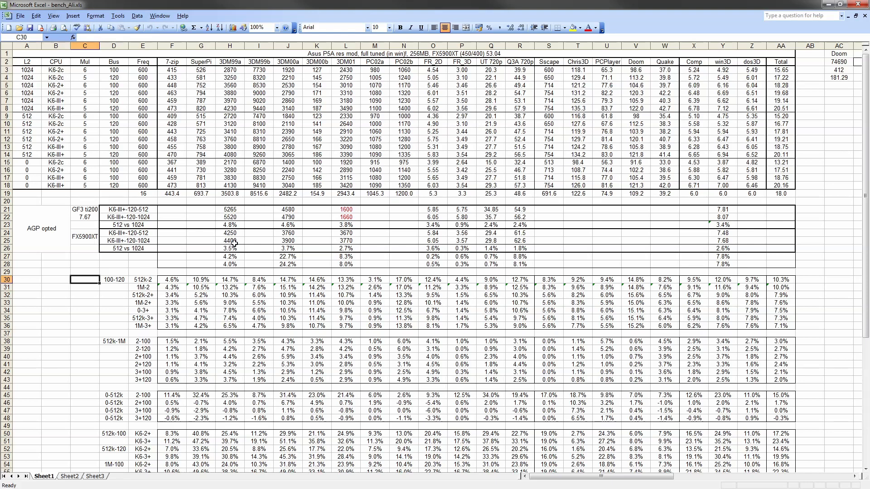
pyautogui.click(229, 240)
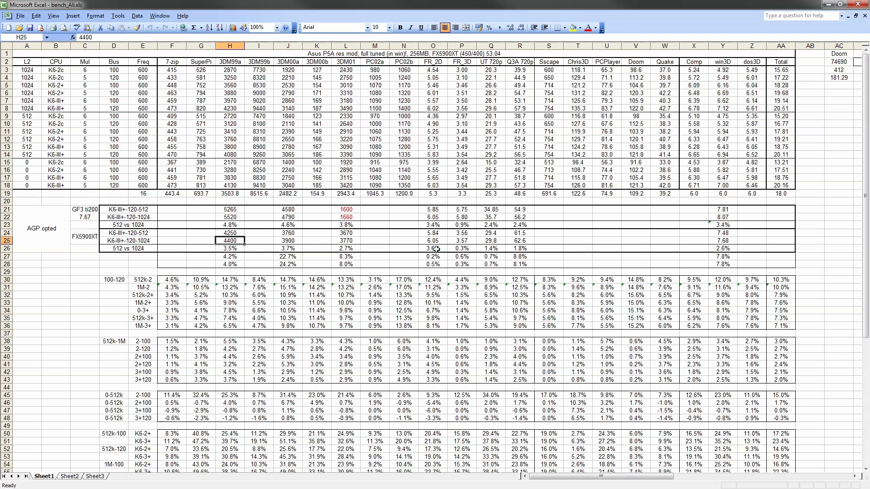
pyautogui.click(288, 240)
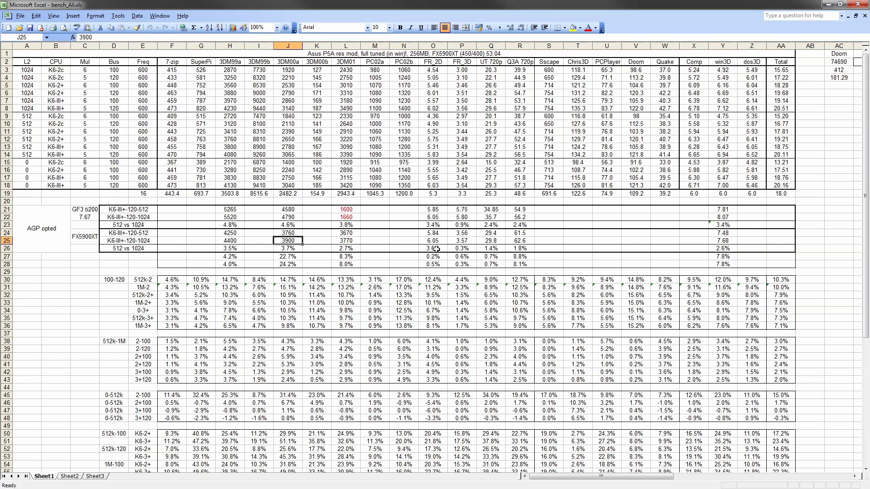
pyautogui.click(346, 240)
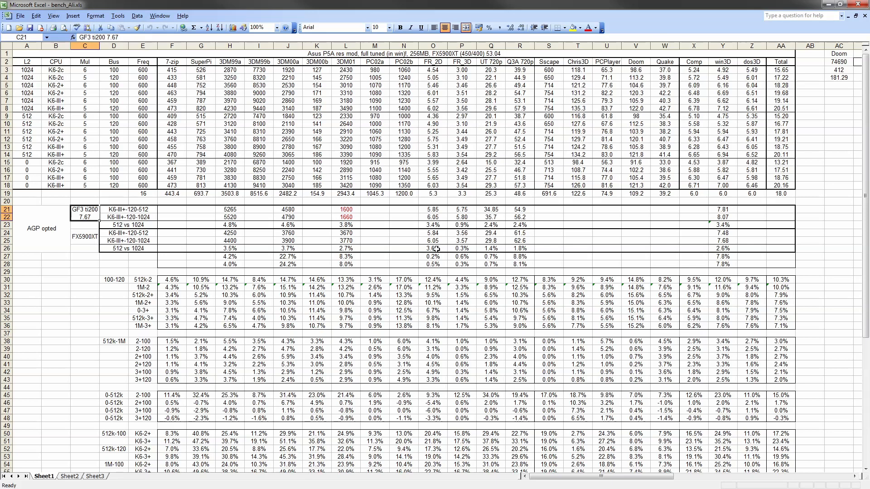
pyautogui.click(520, 217)
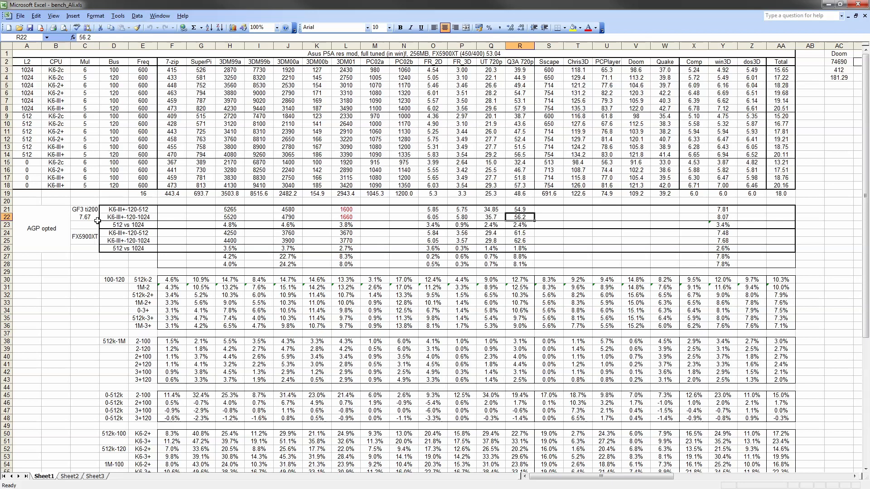
pyautogui.moveTo(106, 247)
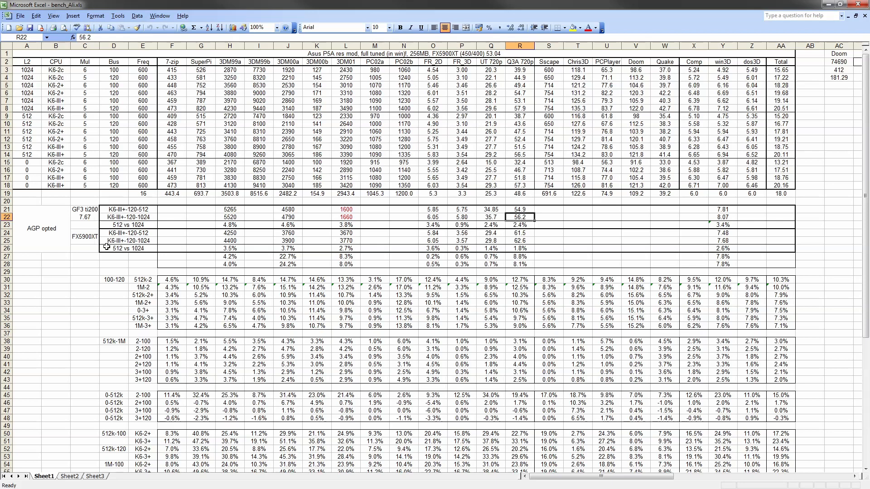
pyautogui.moveTo(101, 218)
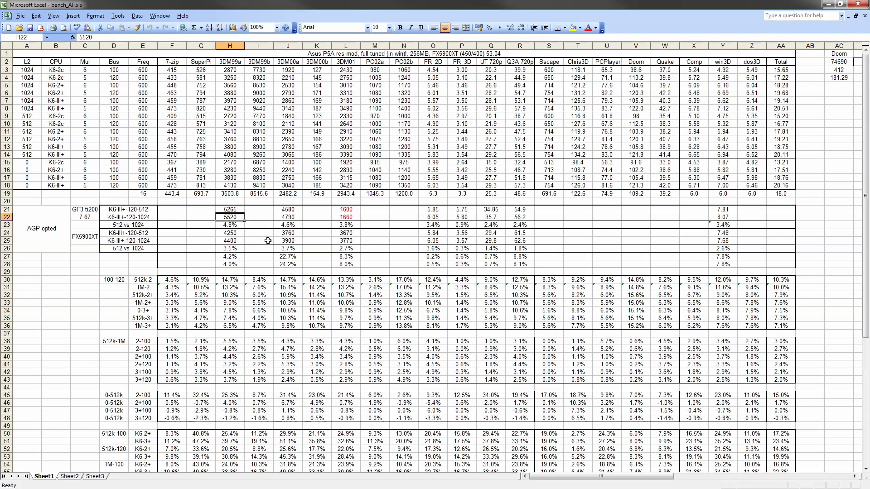
pyautogui.click(288, 217)
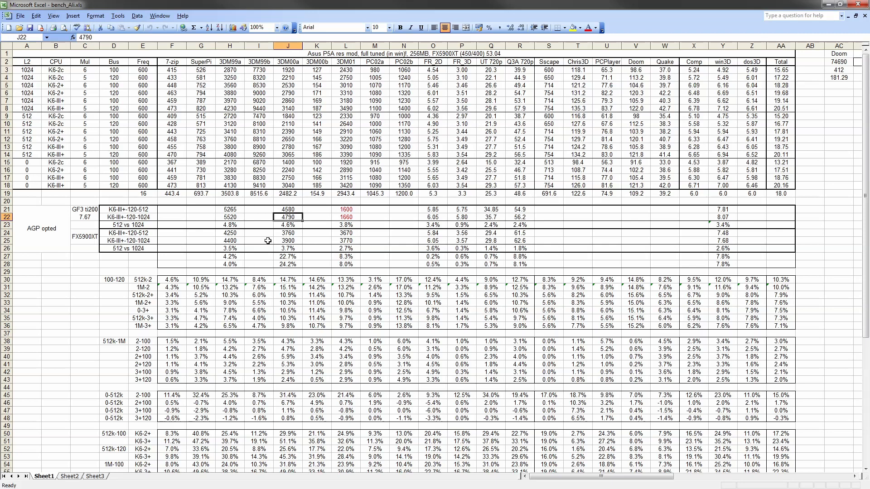
pyautogui.click(461, 217)
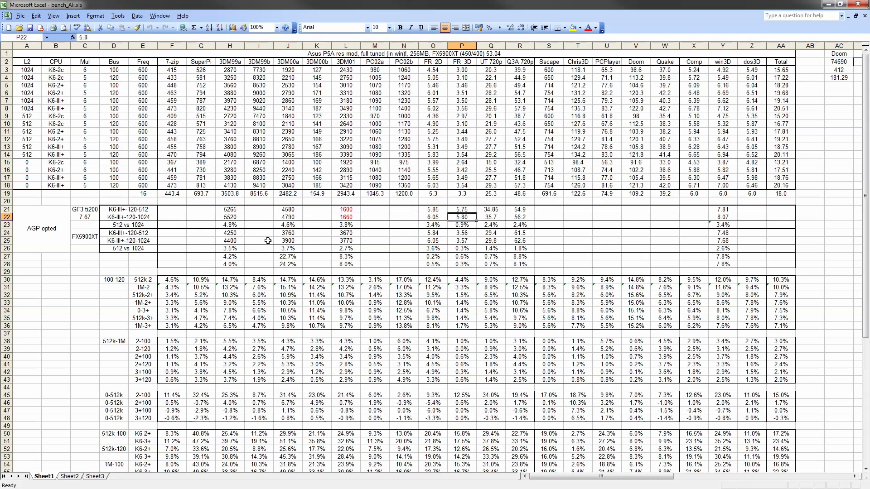
pyautogui.click(489, 217)
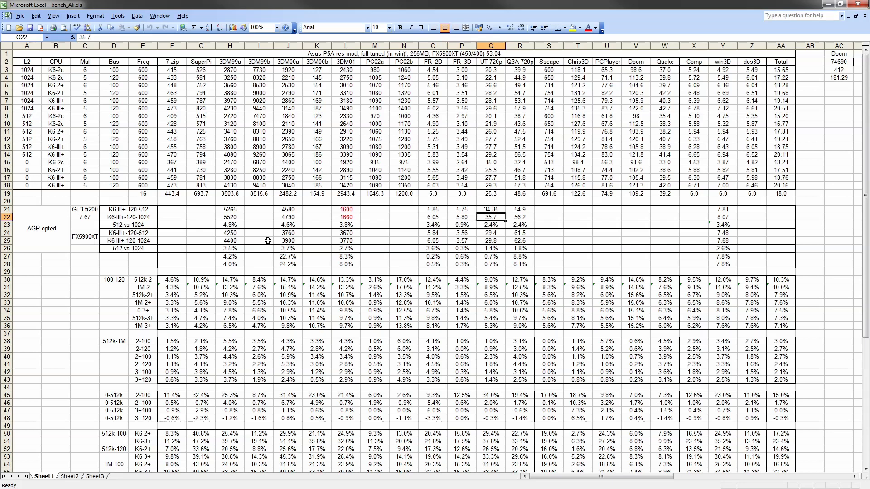
pyautogui.click(345, 217)
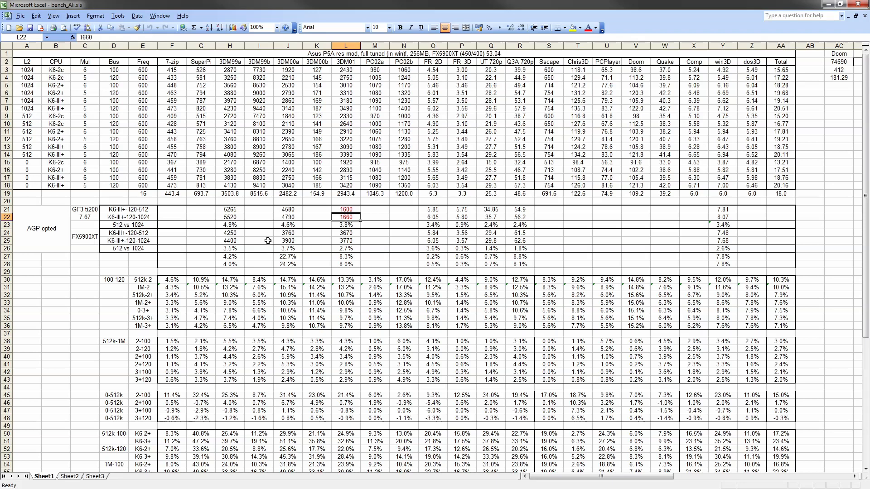
pyautogui.click(374, 216)
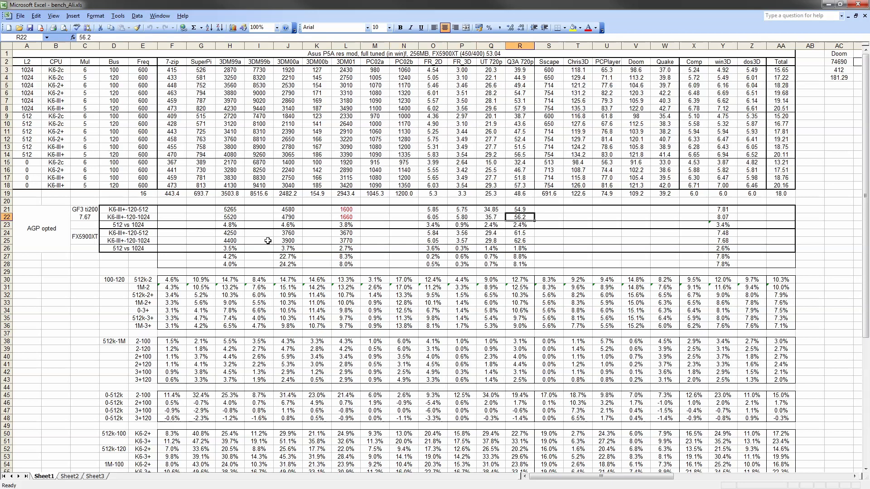
pyautogui.moveTo(396, 241)
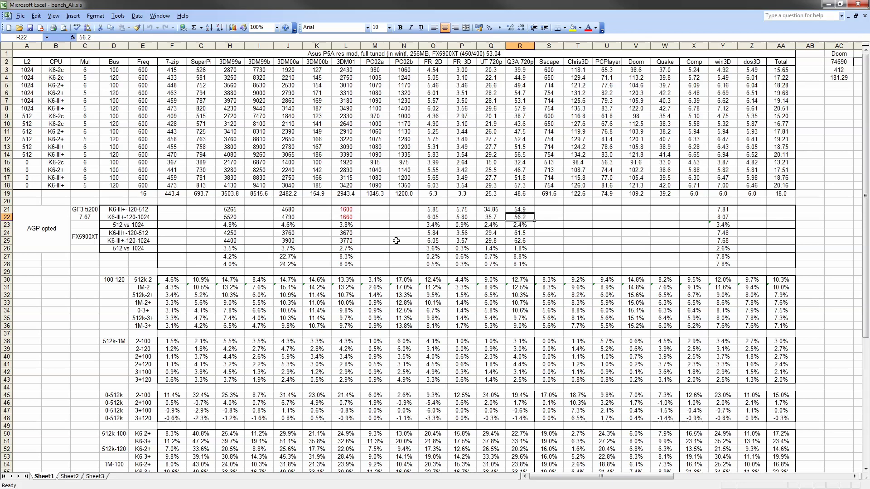
pyautogui.moveTo(533, 240)
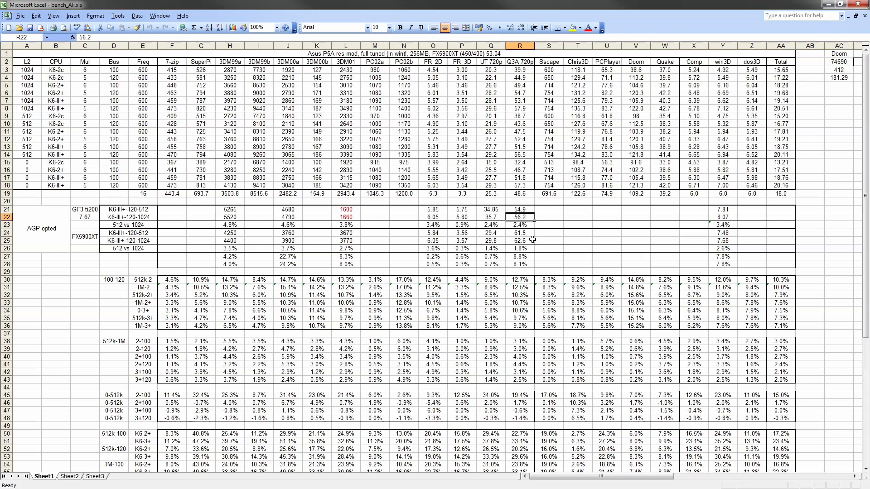
pyautogui.moveTo(91, 217)
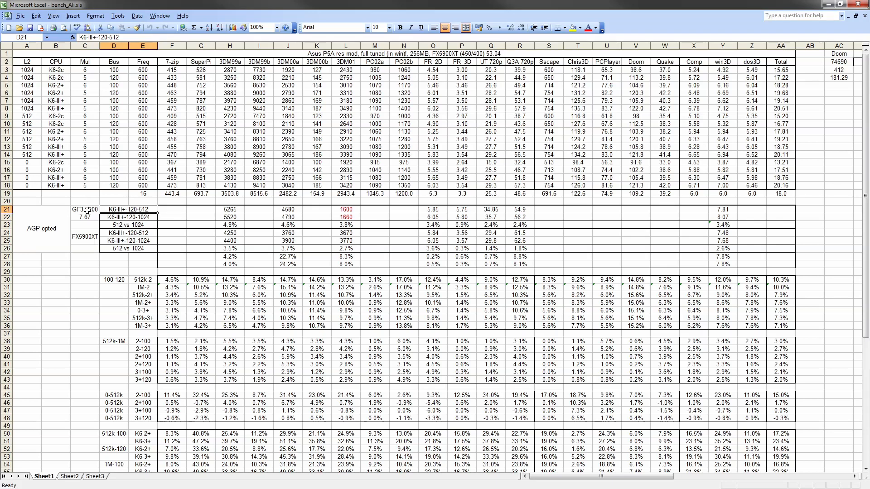
pyautogui.click(85, 209)
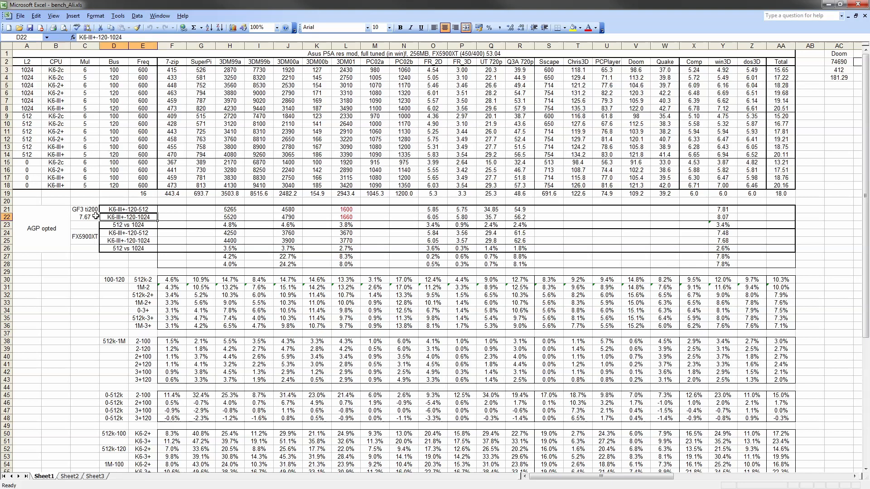
pyautogui.click(114, 209)
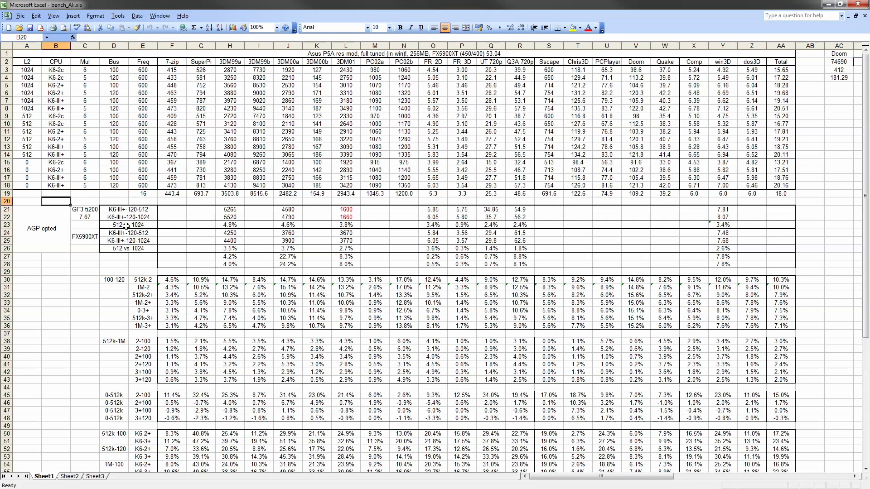
pyautogui.moveTo(168, 228)
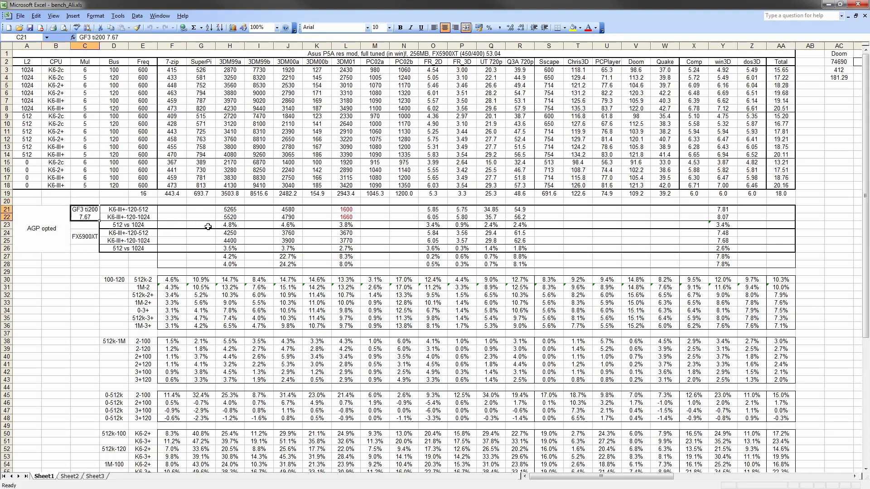
pyautogui.moveTo(731, 225)
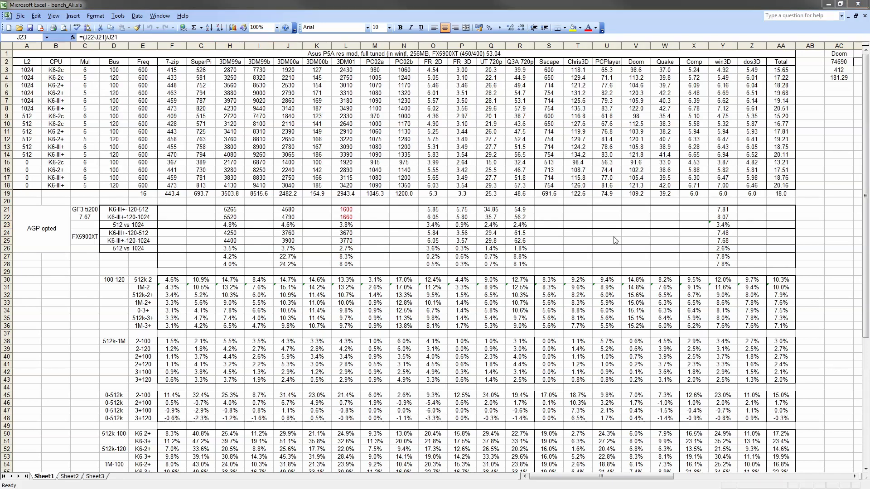
pyautogui.moveTo(634, 264)
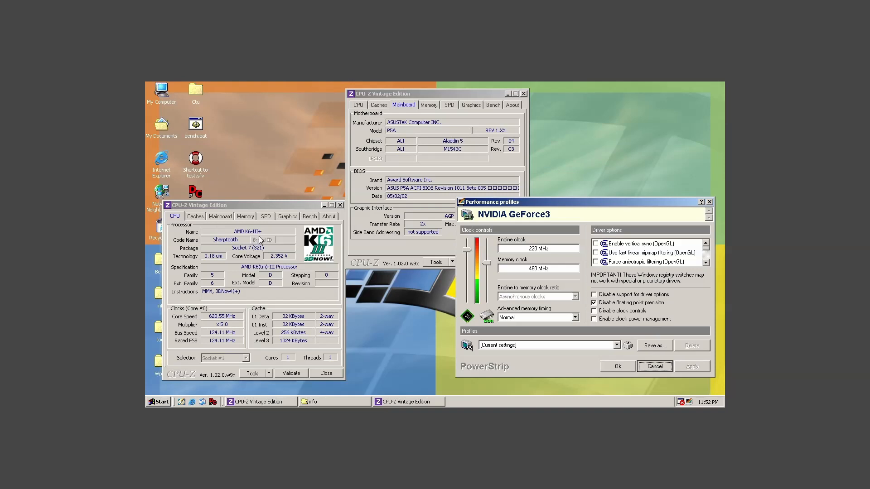
pyautogui.moveTo(217, 326)
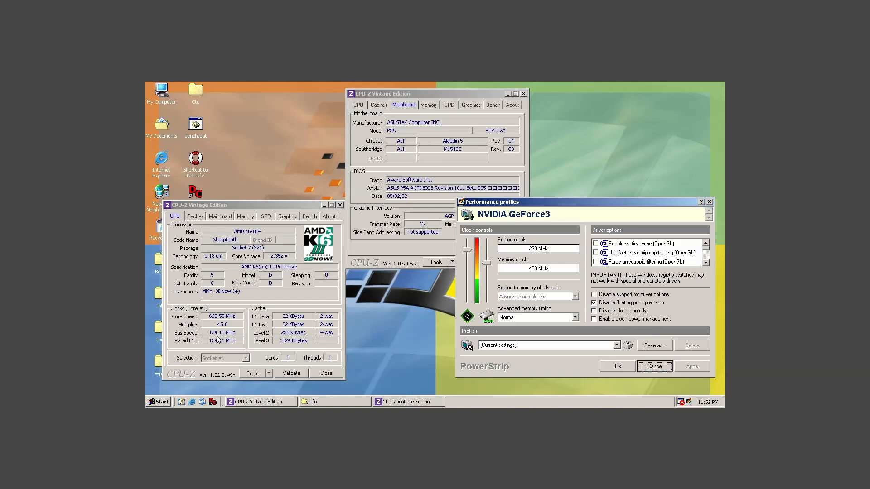
pyautogui.moveTo(279, 348)
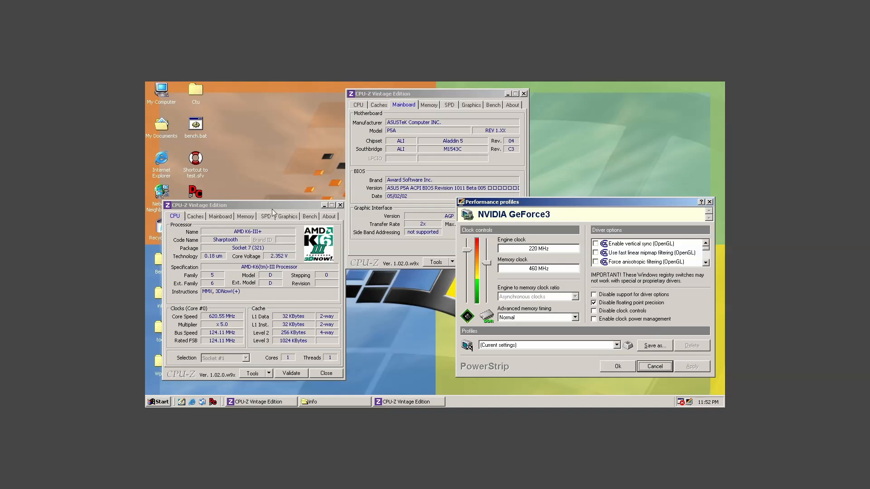
pyautogui.moveTo(288, 307)
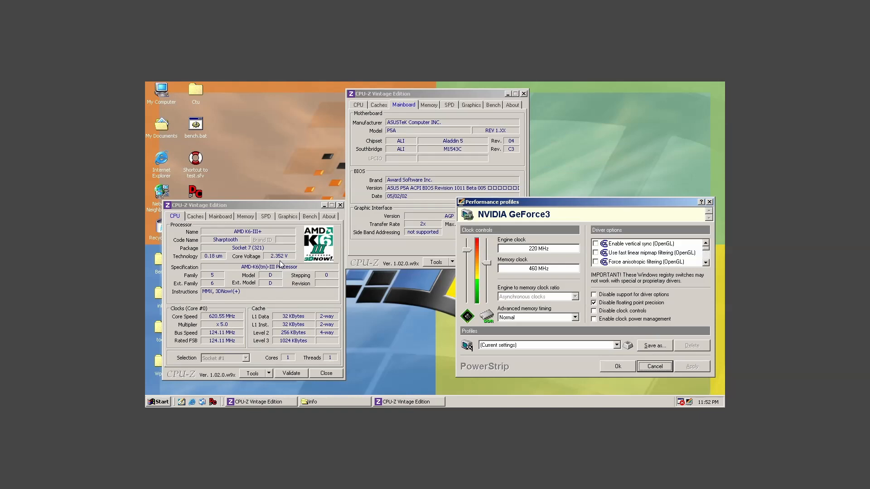
pyautogui.moveTo(239, 240)
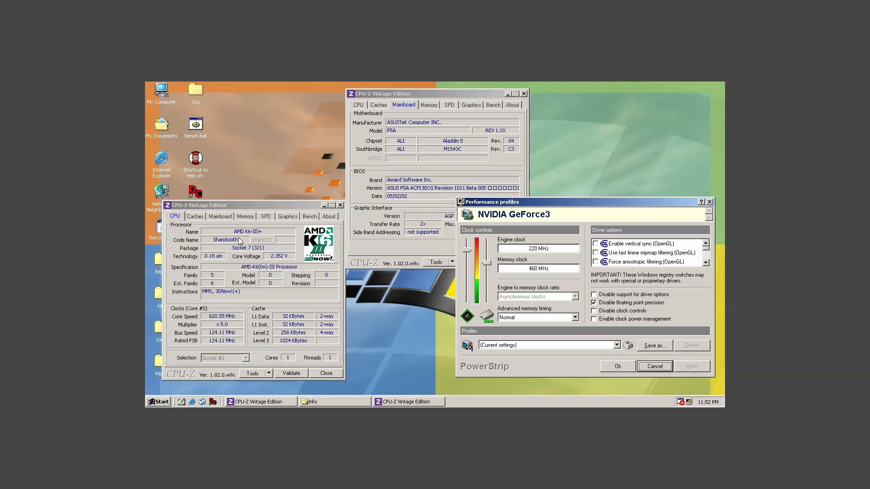
pyautogui.moveTo(257, 238)
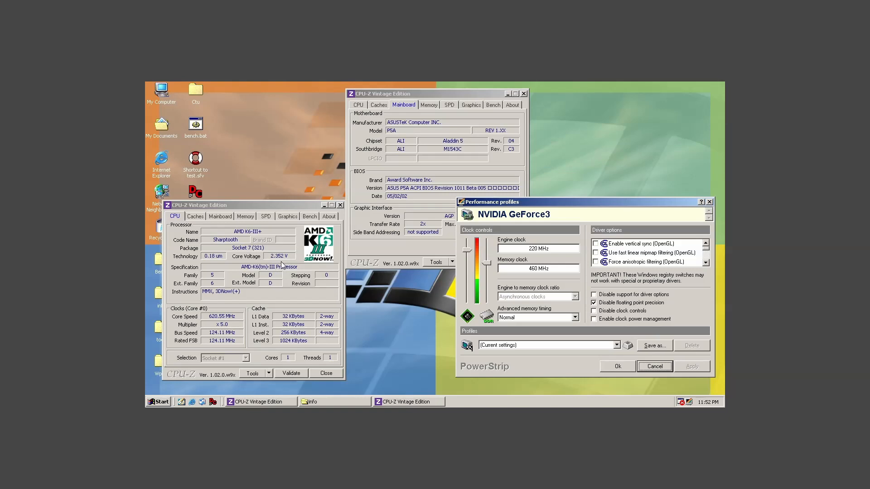
pyautogui.moveTo(410, 312)
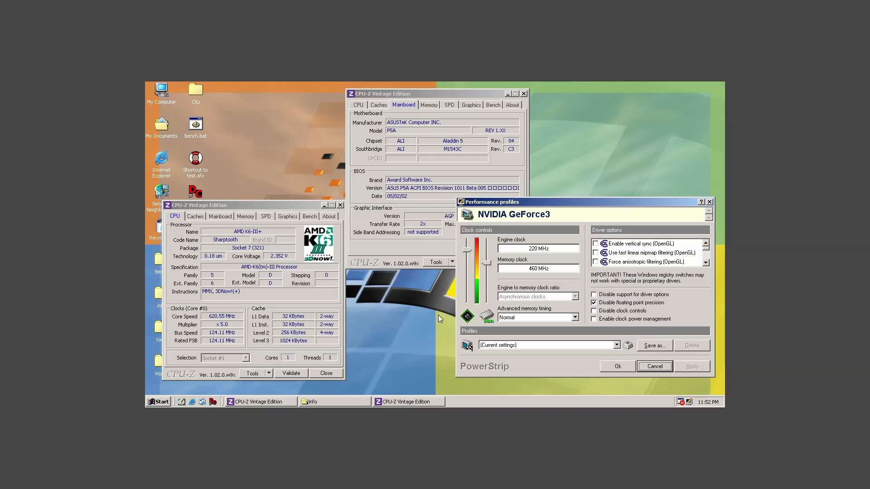
pyautogui.moveTo(563, 220)
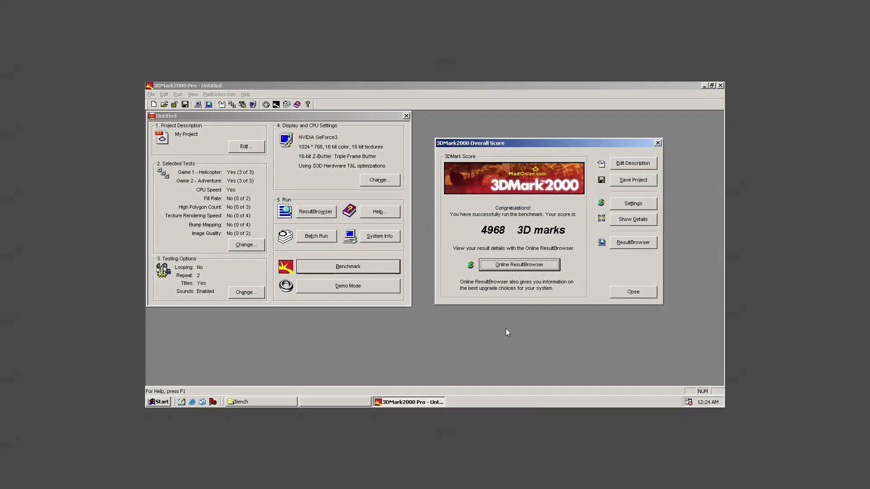
pyautogui.moveTo(502, 311)
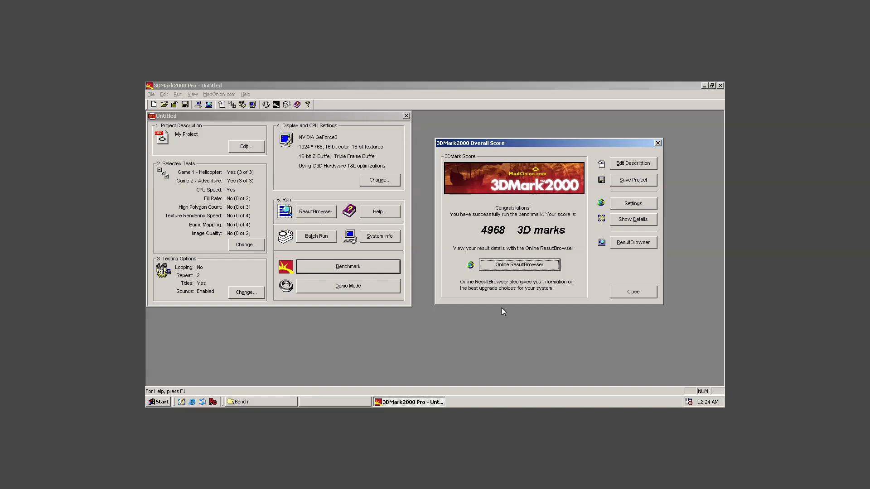
pyautogui.moveTo(496, 249)
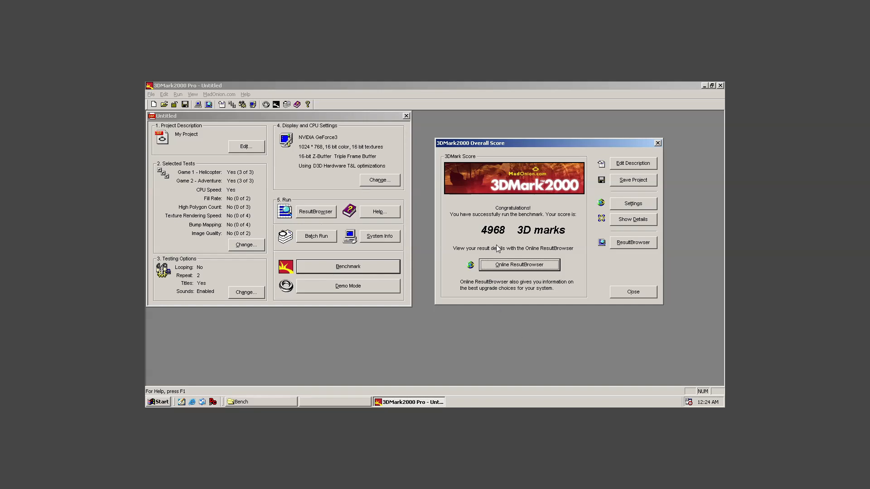
pyautogui.moveTo(516, 264)
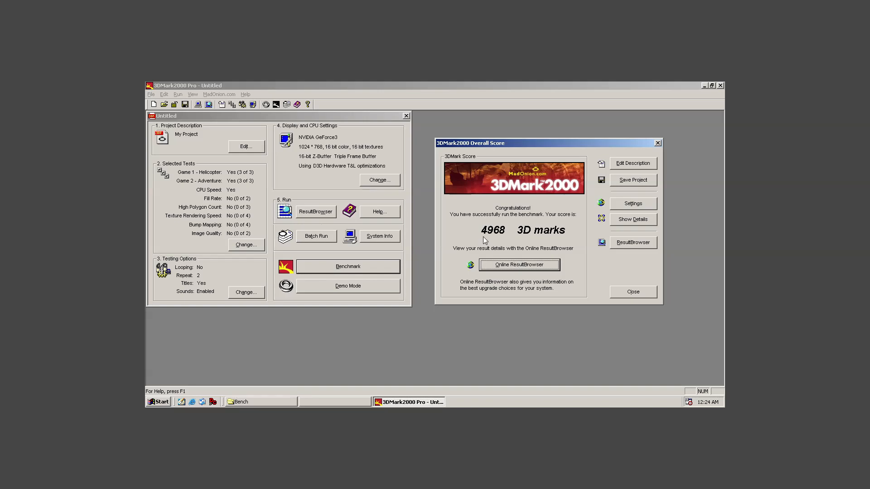
pyautogui.moveTo(499, 243)
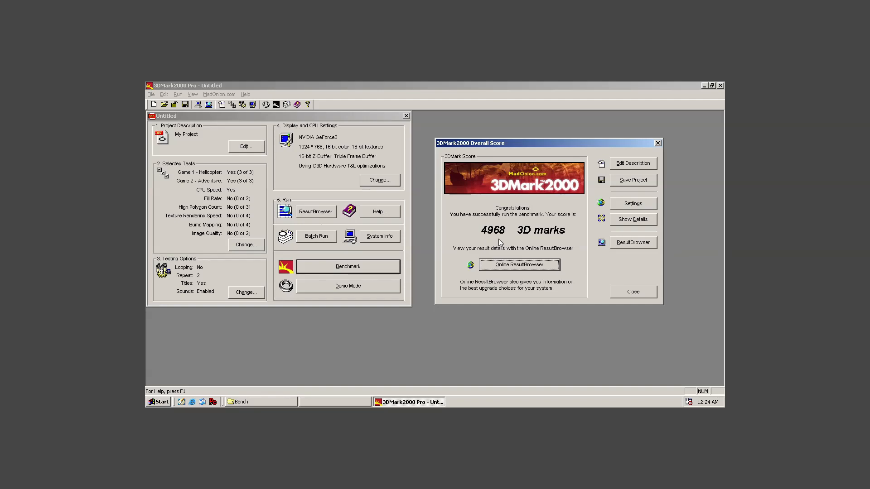
# Show the details list for the 4968-mark 3DMark2000 result
pyautogui.click(632, 218)
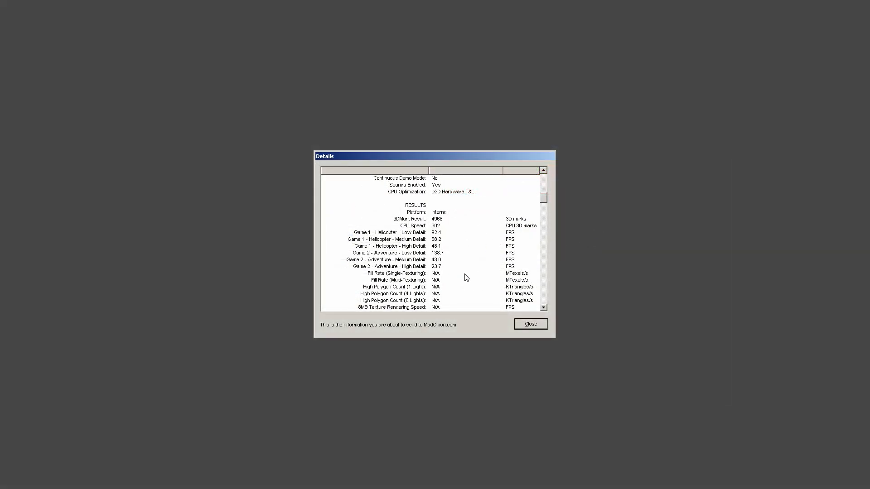